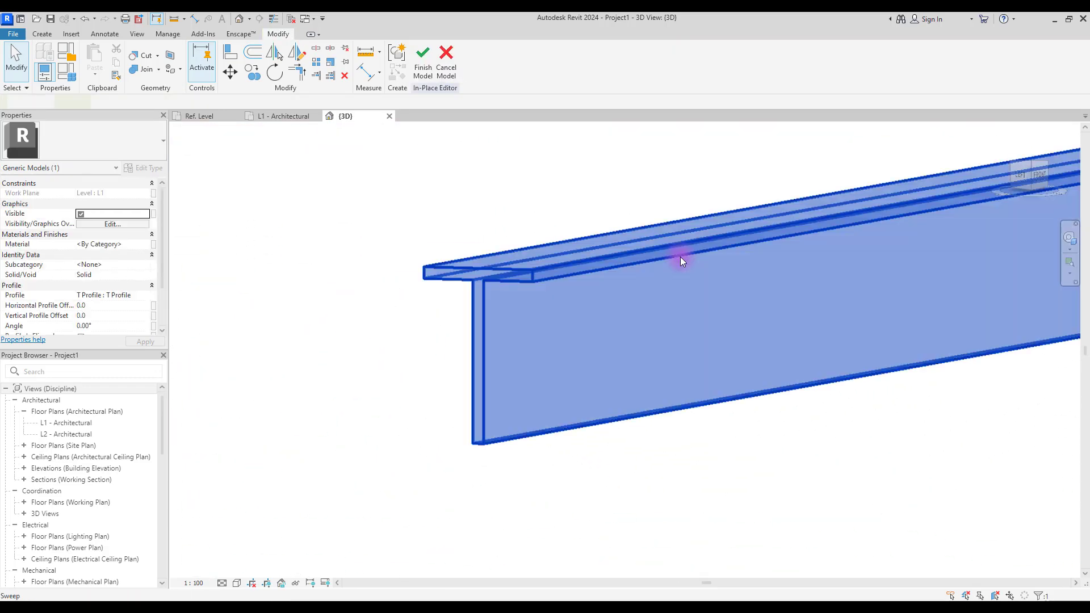
Leave Project1 and return to the Revit Home screen of recent files
{"action": "left_click", "coordinate": [305, 366]}
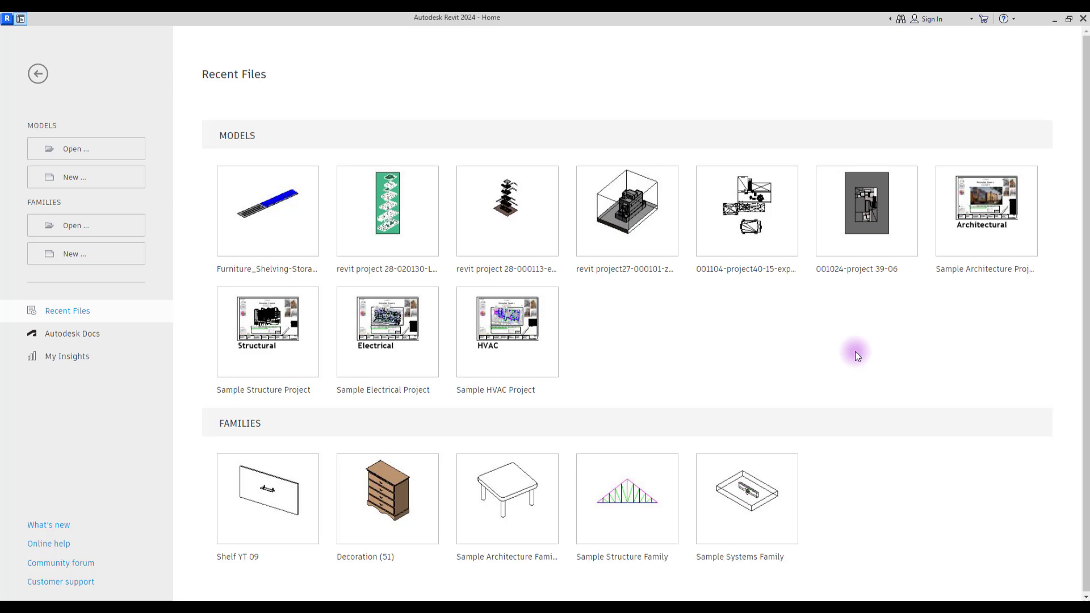
Start a new family from the Profile.rft template, opening Family1's reference level plan
{"action": "left_click", "coordinate": [85, 253]}
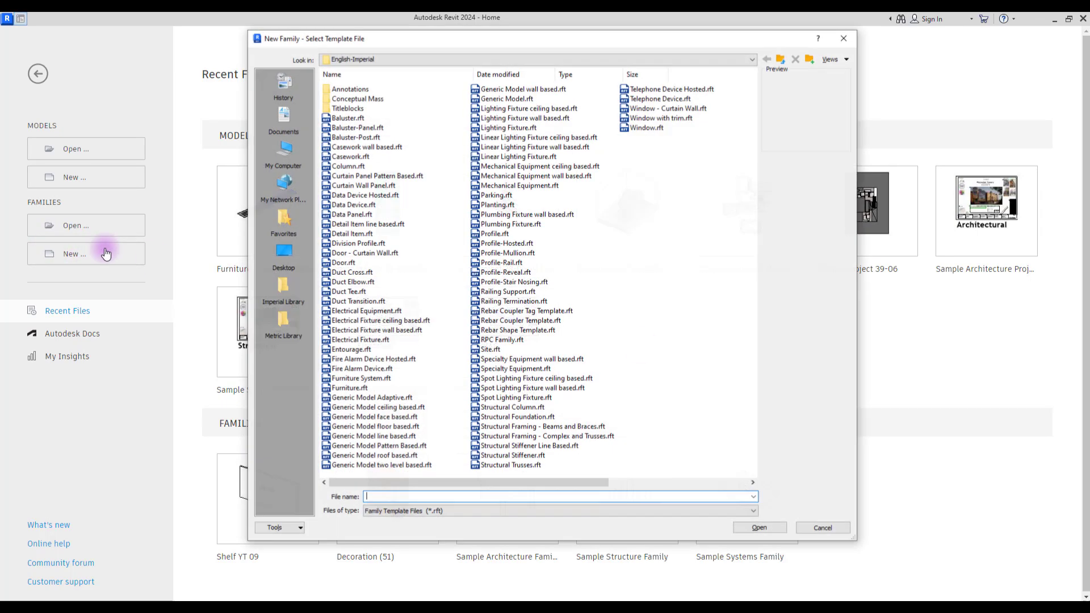
{"action": "left_click", "coordinate": [758, 528]}
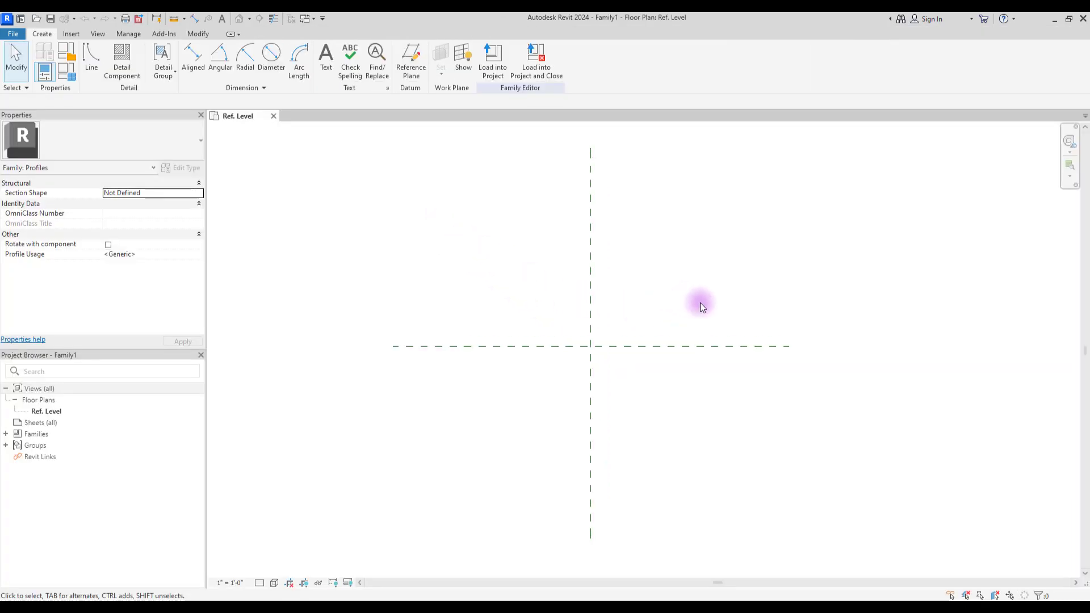
{"action": "mouse_move", "coordinate": [562, 253]}
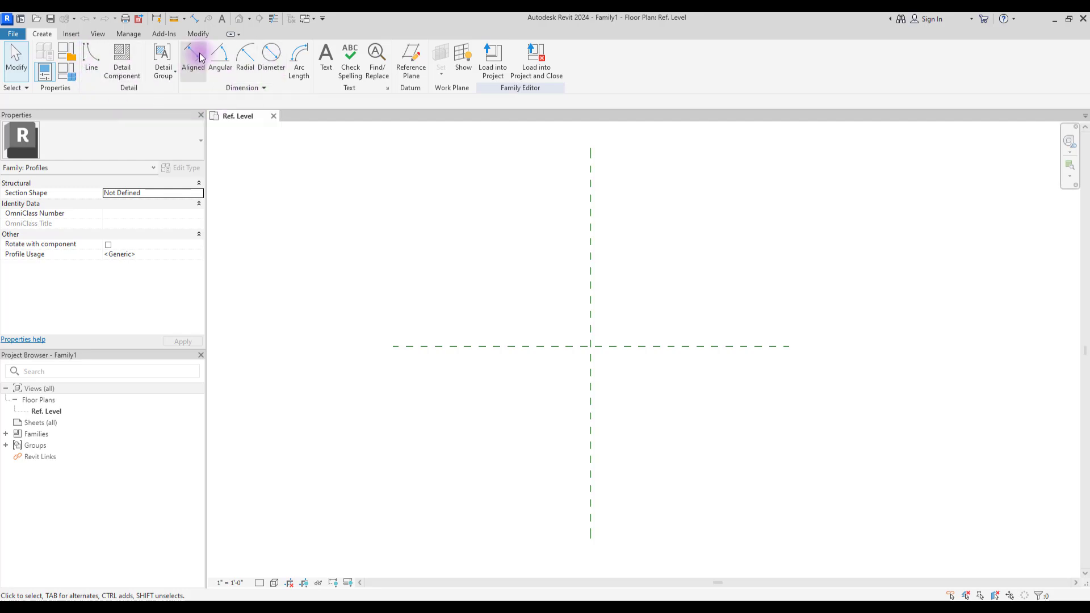
{"action": "mouse_move", "coordinate": [271, 59]}
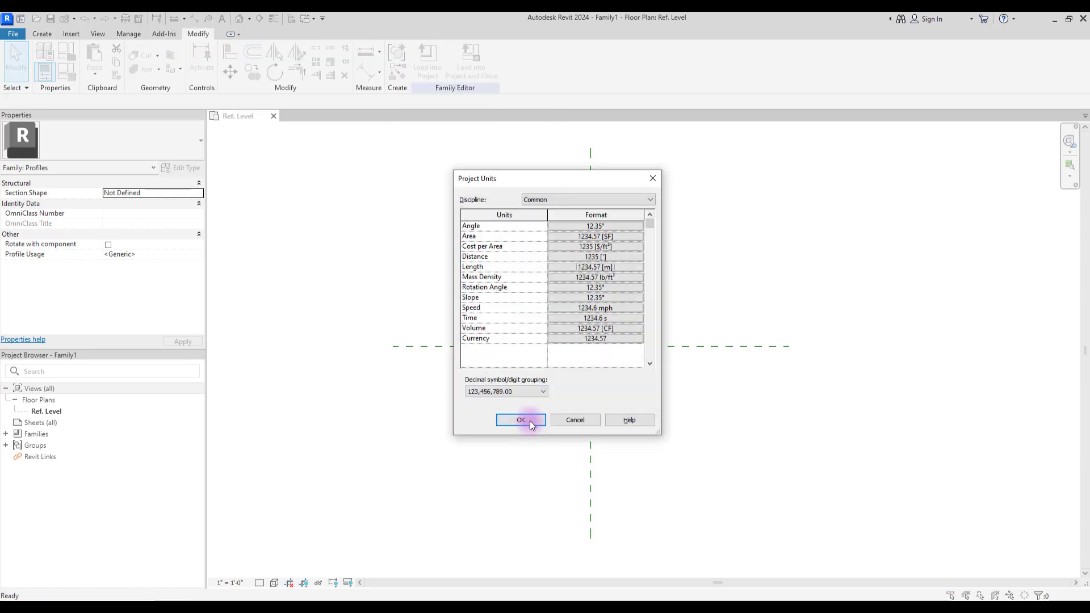
Confirm the project units and draw reference planes for the T outline around the origin
{"action": "left_click", "coordinate": [520, 420]}
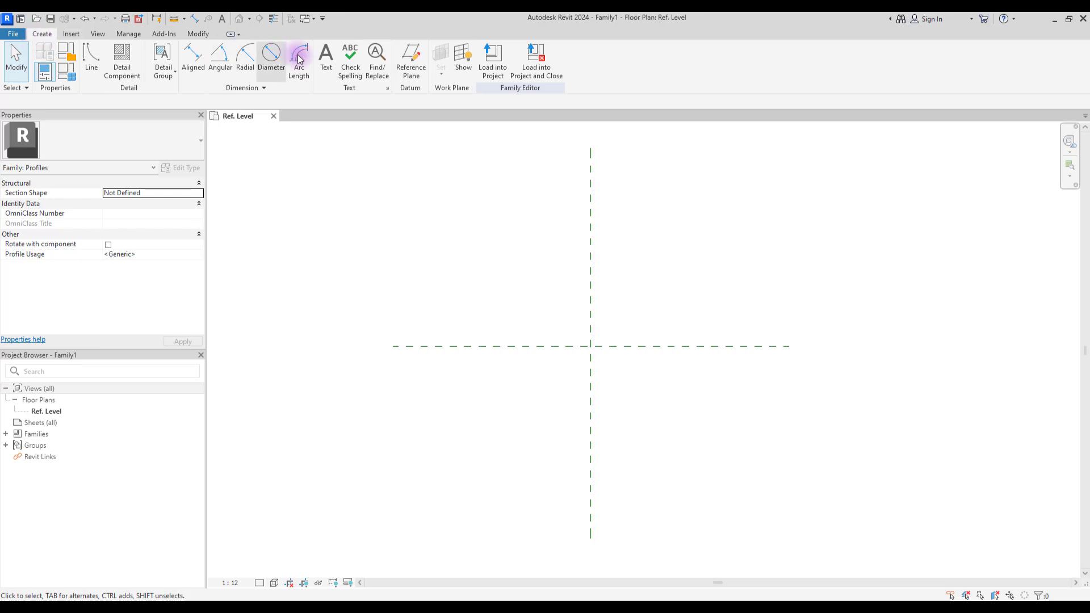
{"action": "left_click", "coordinate": [409, 62]}
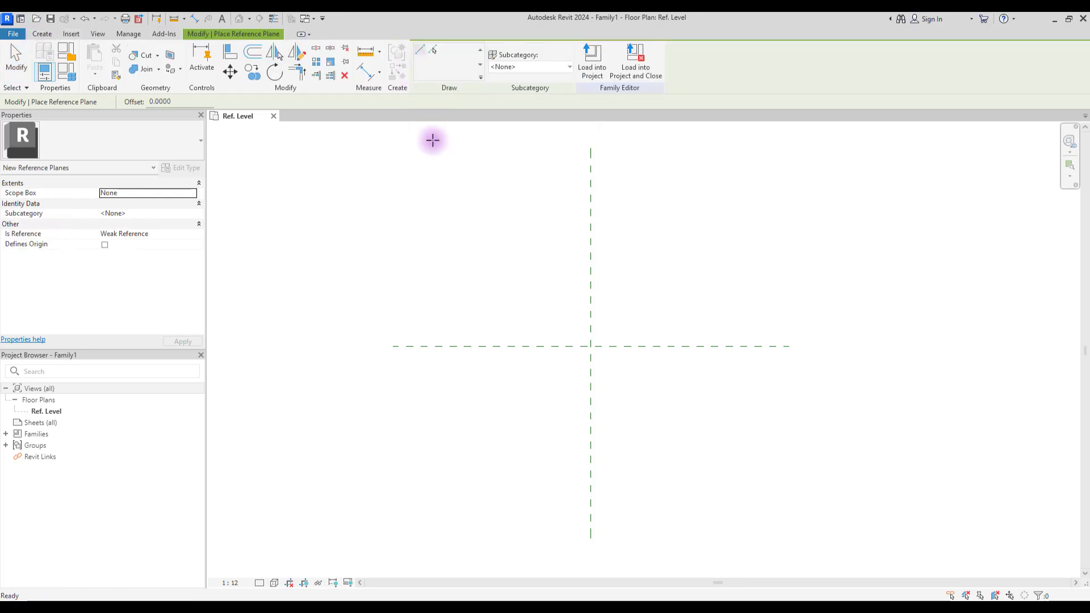
{"action": "mouse_move", "coordinate": [474, 328]}
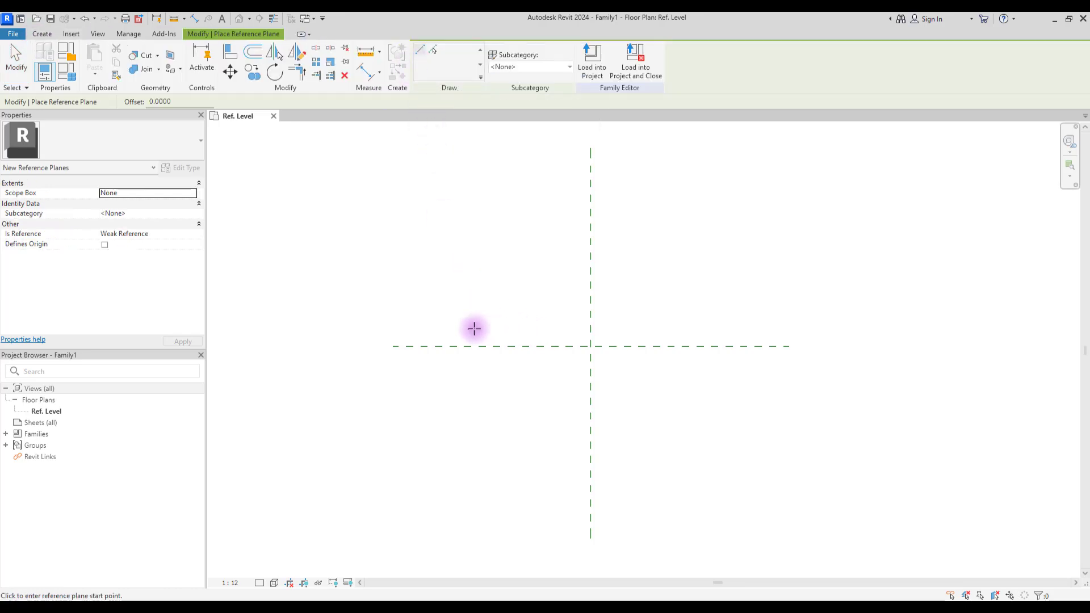
{"action": "left_click", "coordinate": [472, 329]}
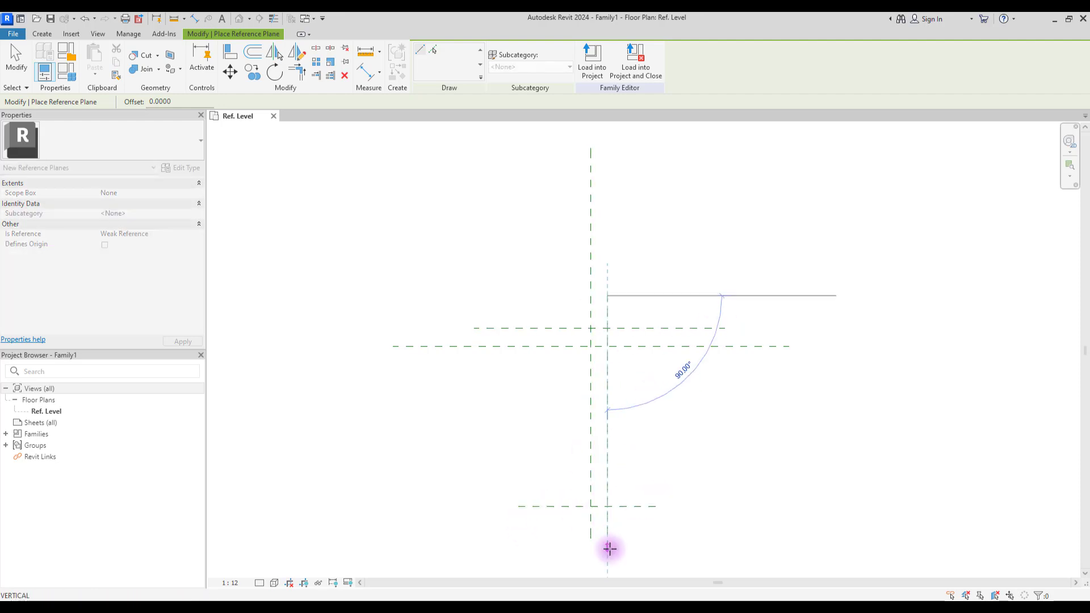
{"action": "mouse_move", "coordinate": [561, 397]}
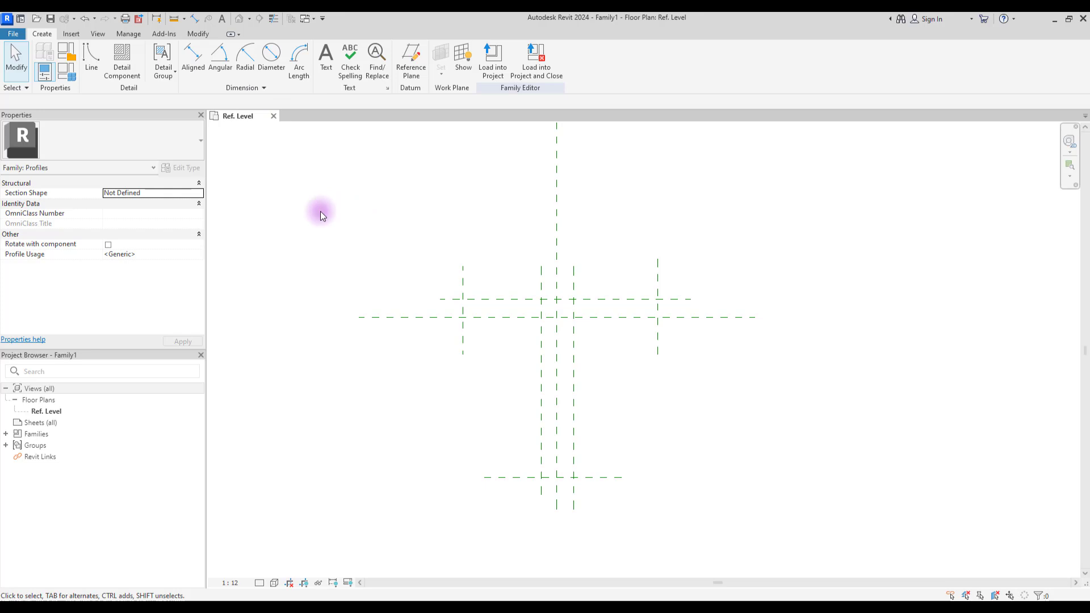
{"action": "mouse_move", "coordinate": [280, 204]}
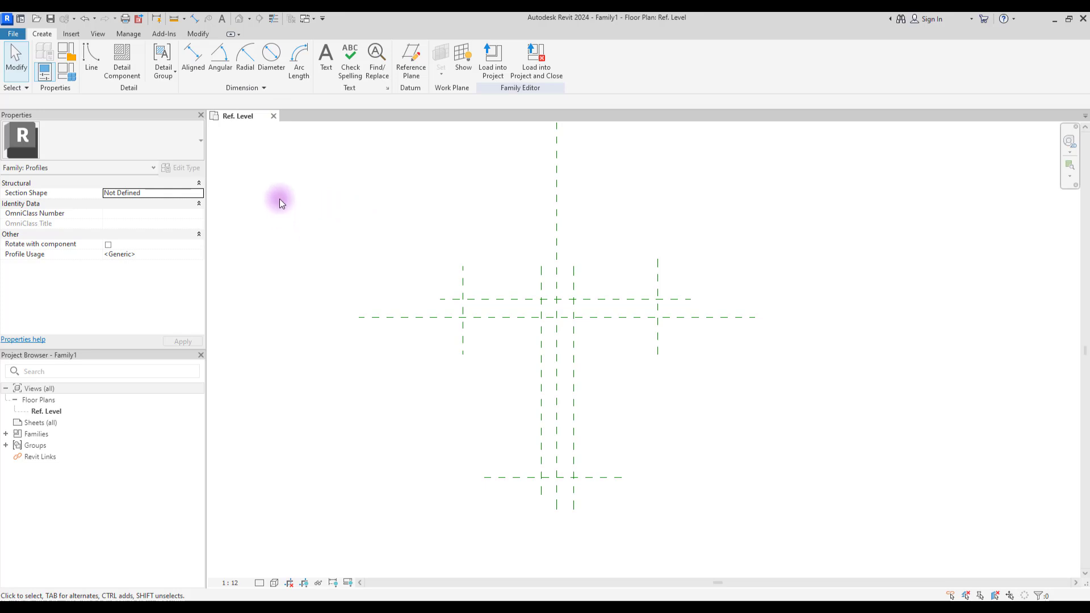
{"action": "mouse_move", "coordinate": [193, 57]}
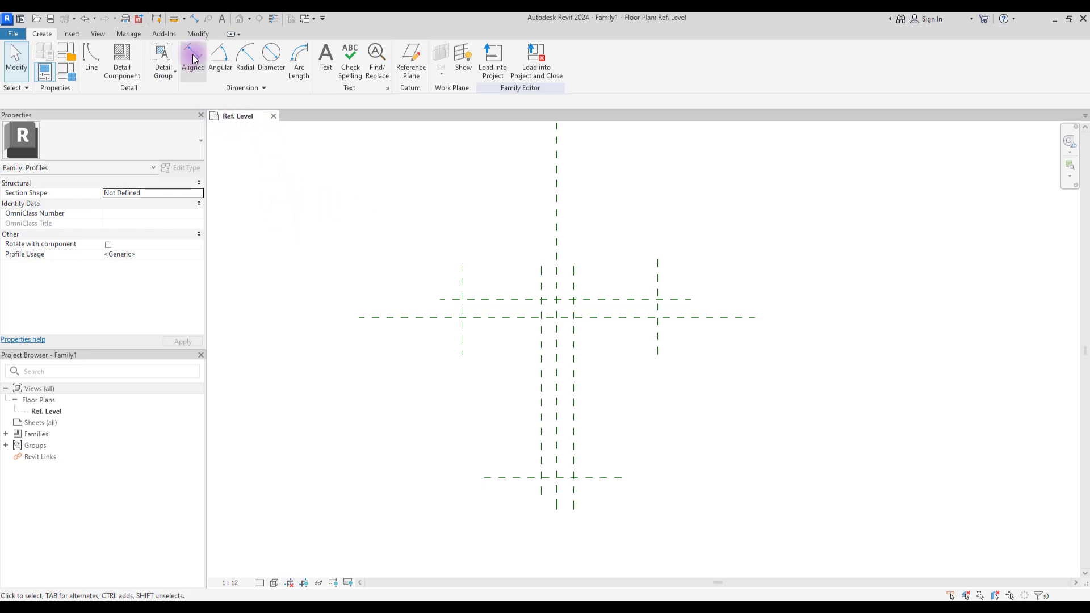
Dimension the flange width across the planes and label it as type parameter A
{"action": "left_click", "coordinate": [193, 59]}
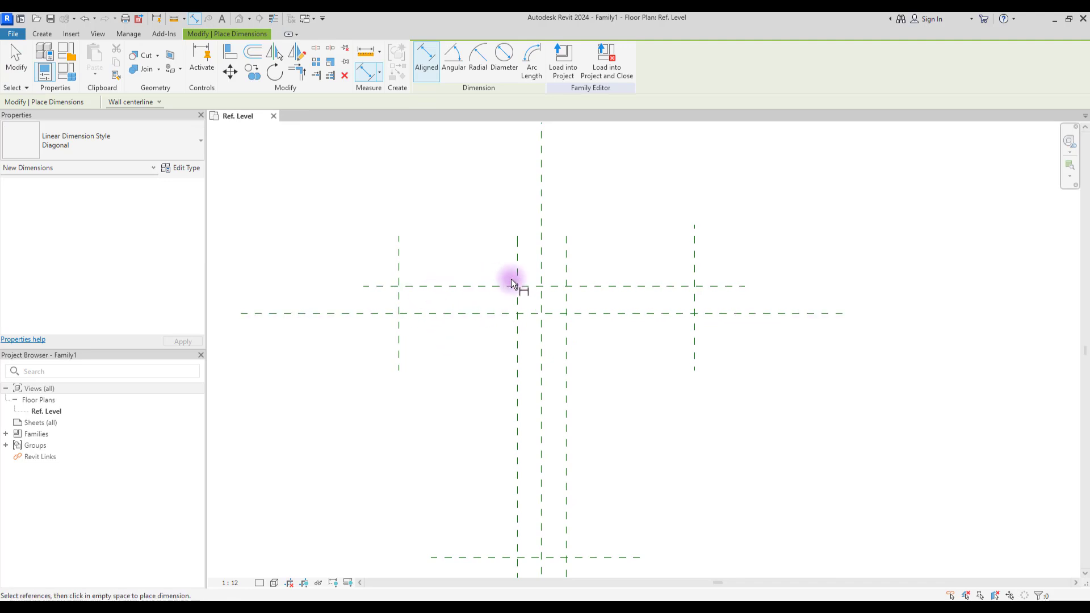
{"action": "mouse_move", "coordinate": [535, 387]}
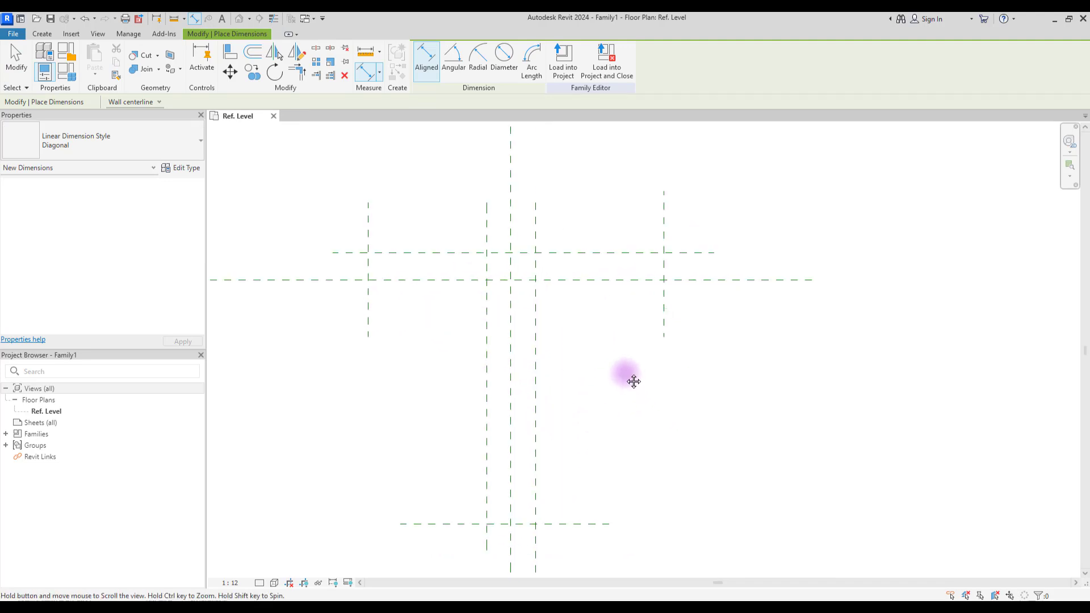
{"action": "left_click", "coordinate": [462, 219]}
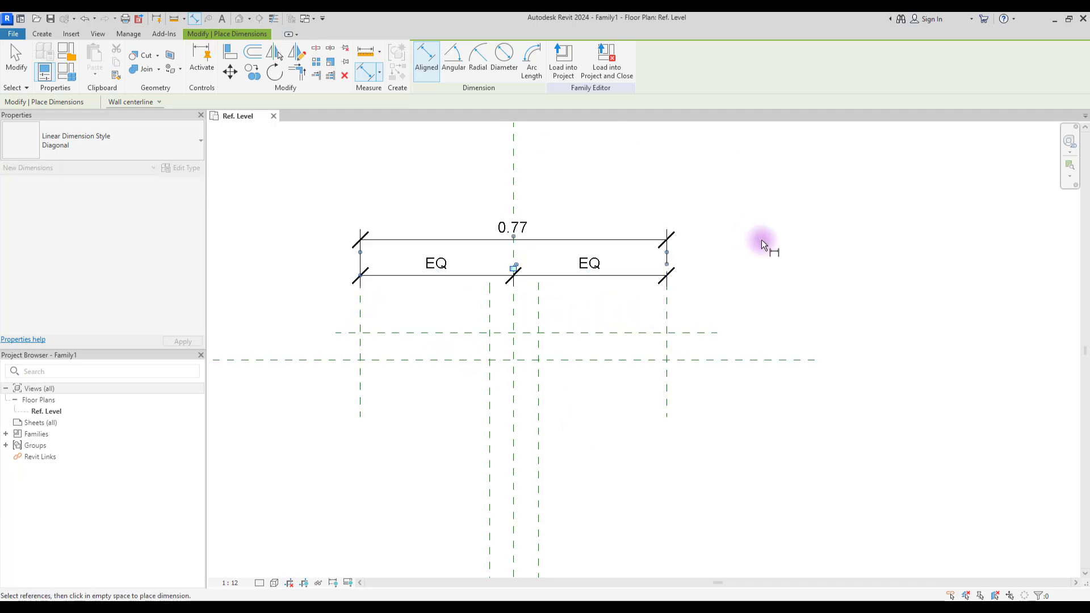
{"action": "left_click", "coordinate": [584, 240]}
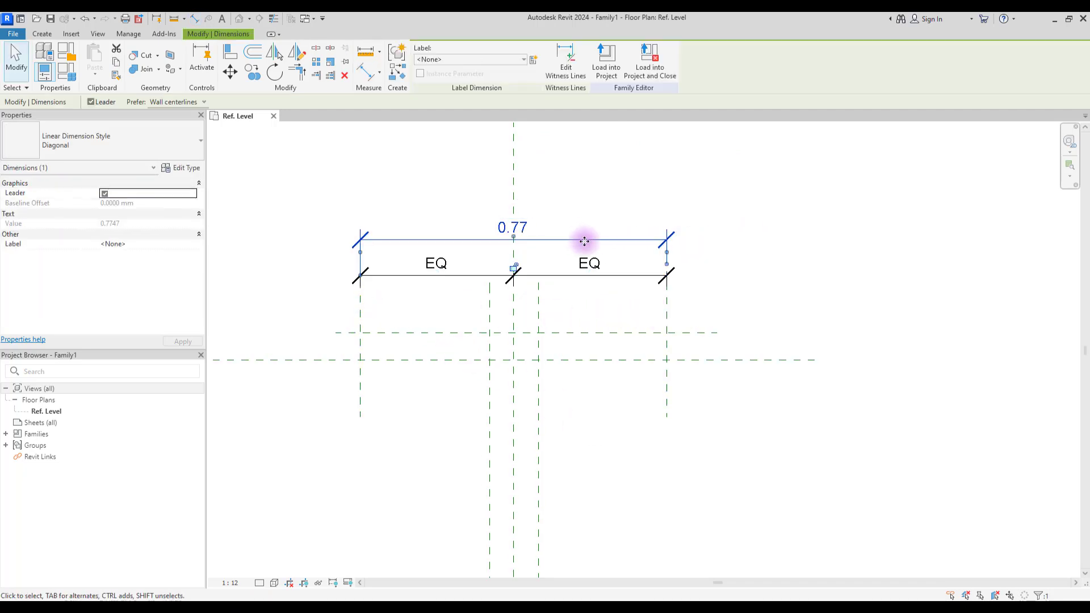
{"action": "left_click", "coordinate": [534, 59]}
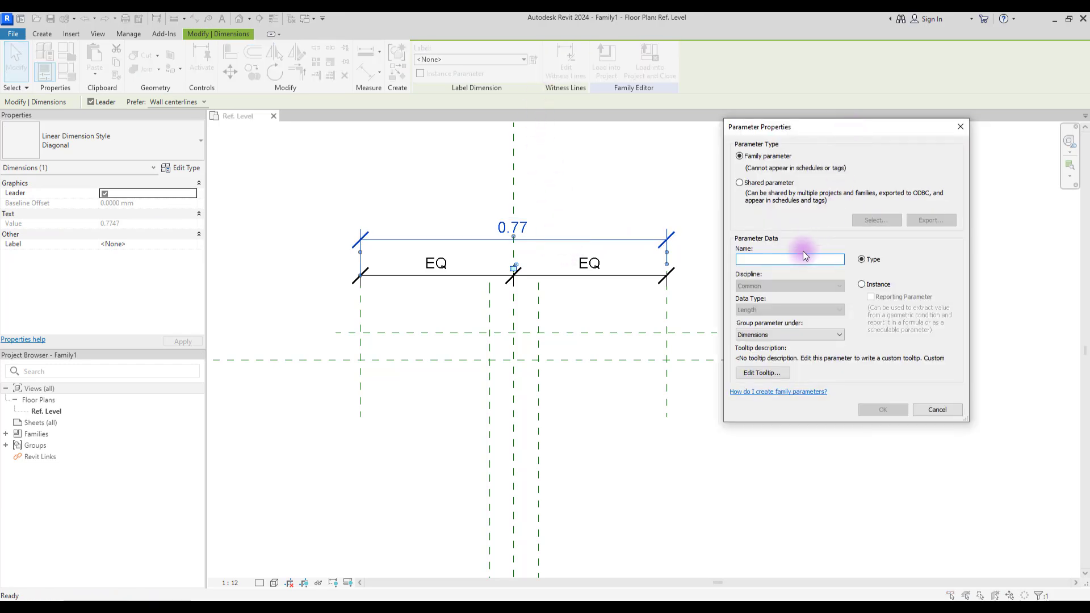
{"action": "type", "text": "A"}
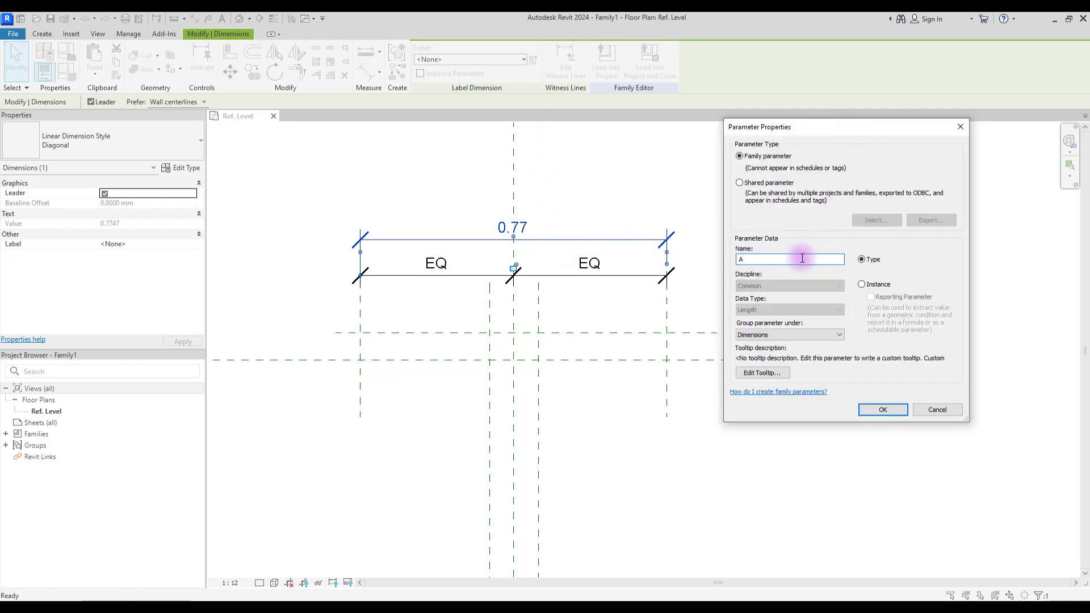
{"action": "left_click", "coordinate": [882, 410]}
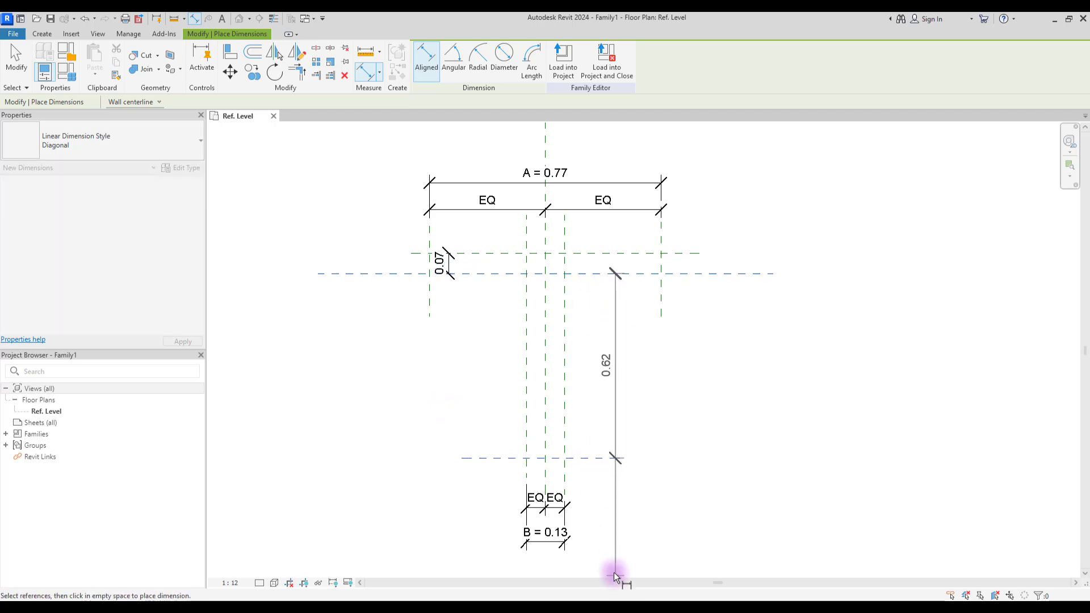
Dimension the web height and label it D, finishing the A-D parameter labels
{"action": "left_click", "coordinate": [440, 262]}
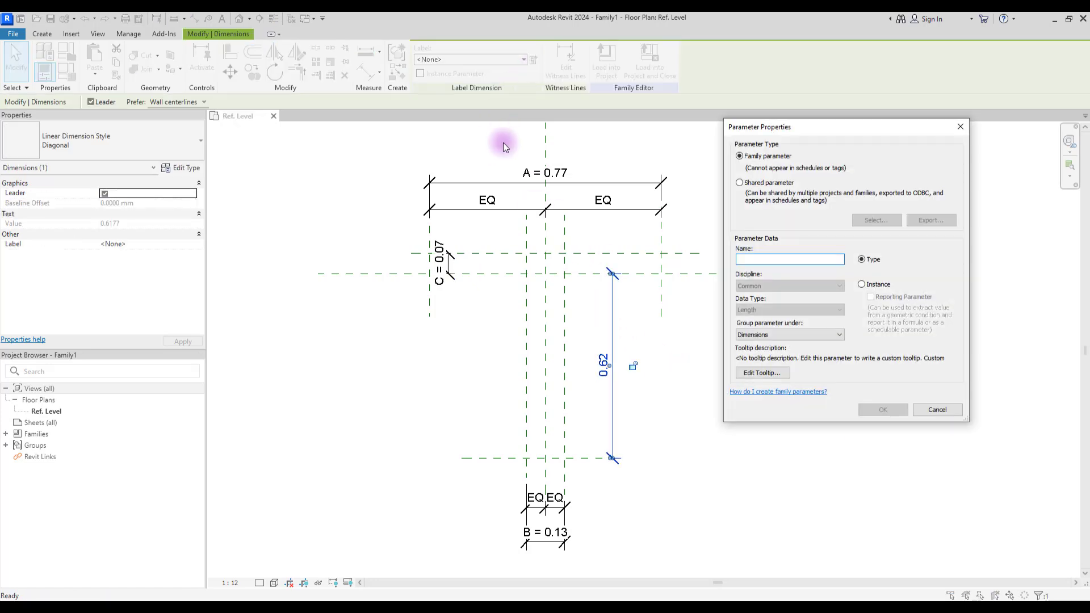
{"action": "left_click", "coordinate": [882, 410]}
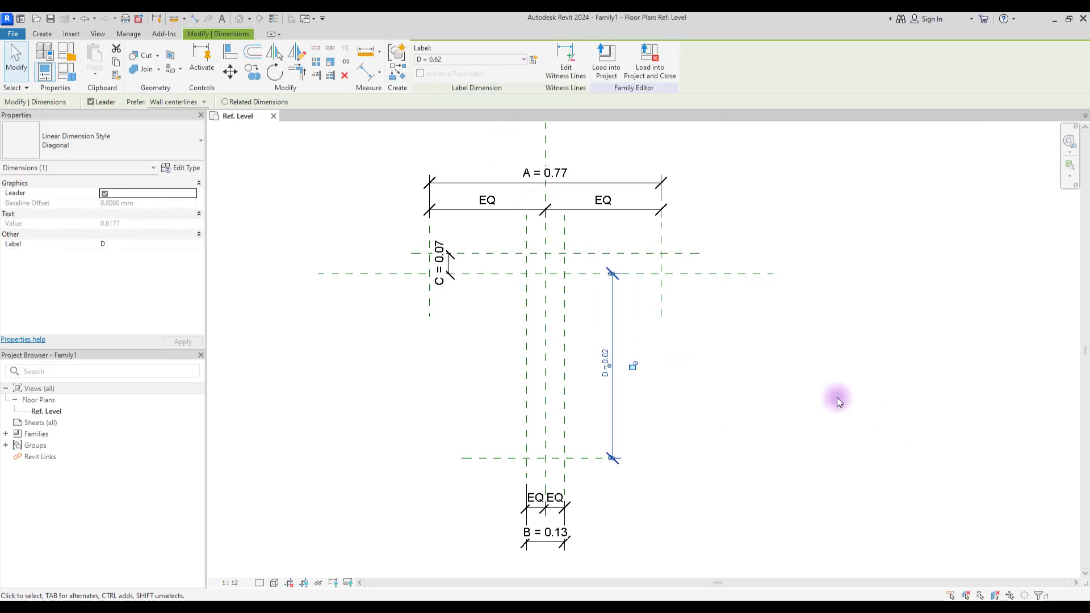
{"action": "left_click", "coordinate": [838, 402]}
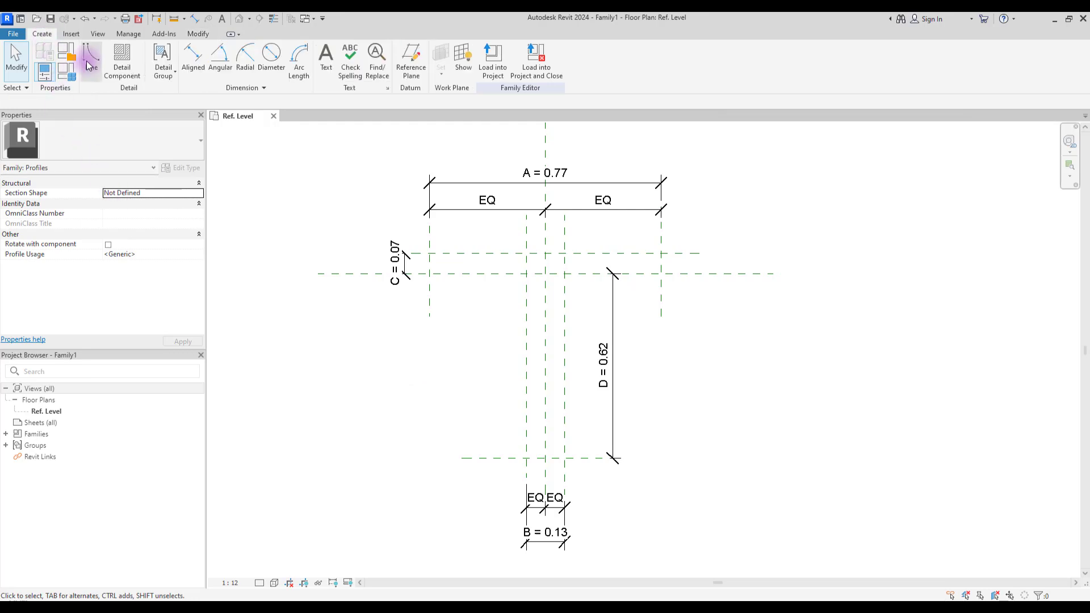
Draw the closed T-shaped outline and align its stem's bottom edge to the reference plane
{"action": "left_click", "coordinate": [90, 57]}
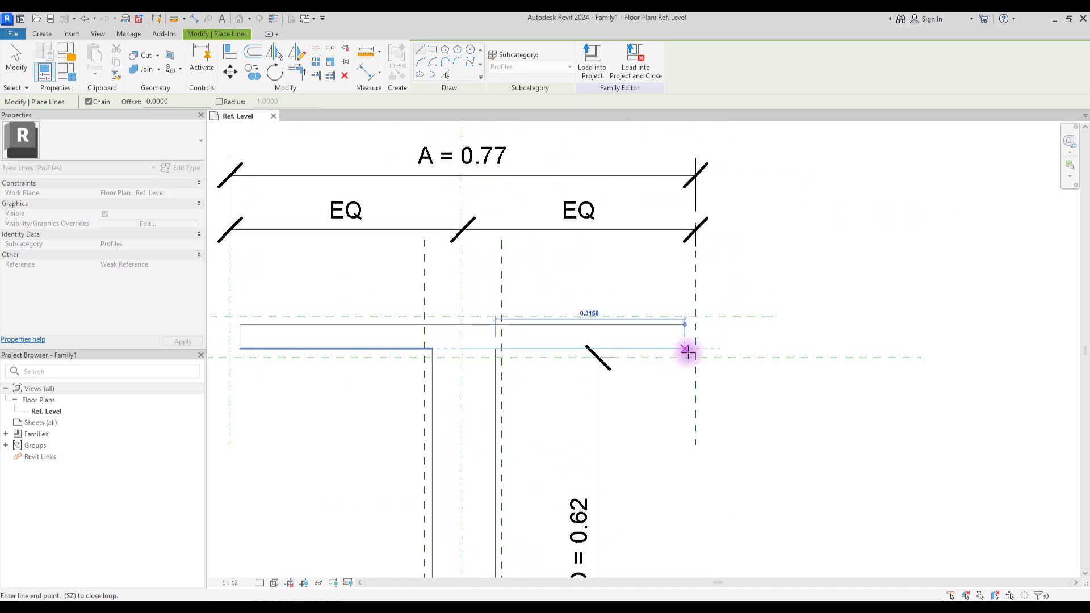
{"action": "key", "text": "Escape"}
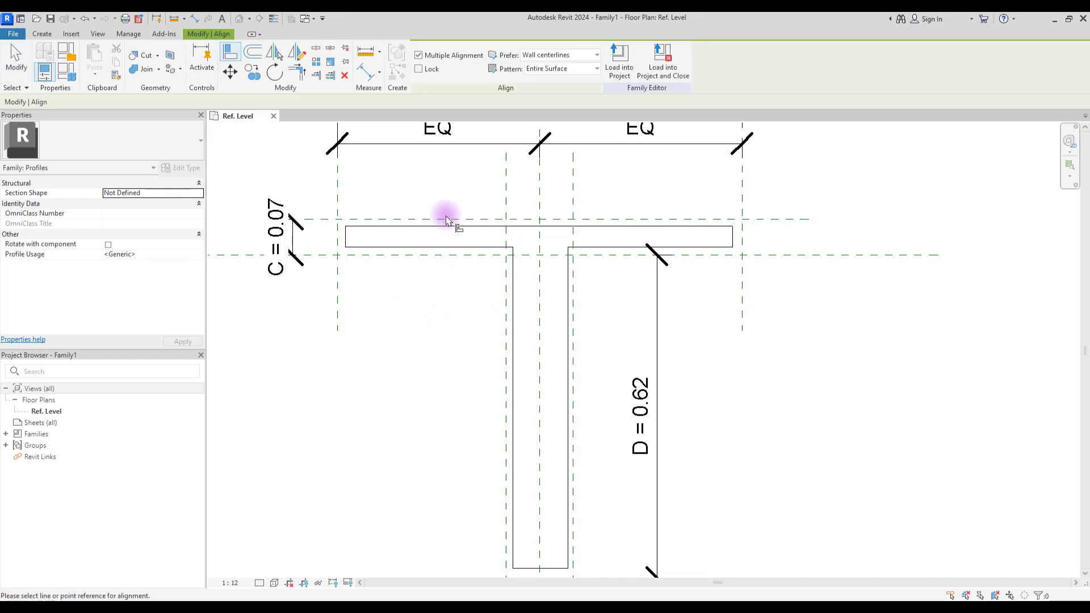
{"action": "mouse_move", "coordinate": [452, 231]}
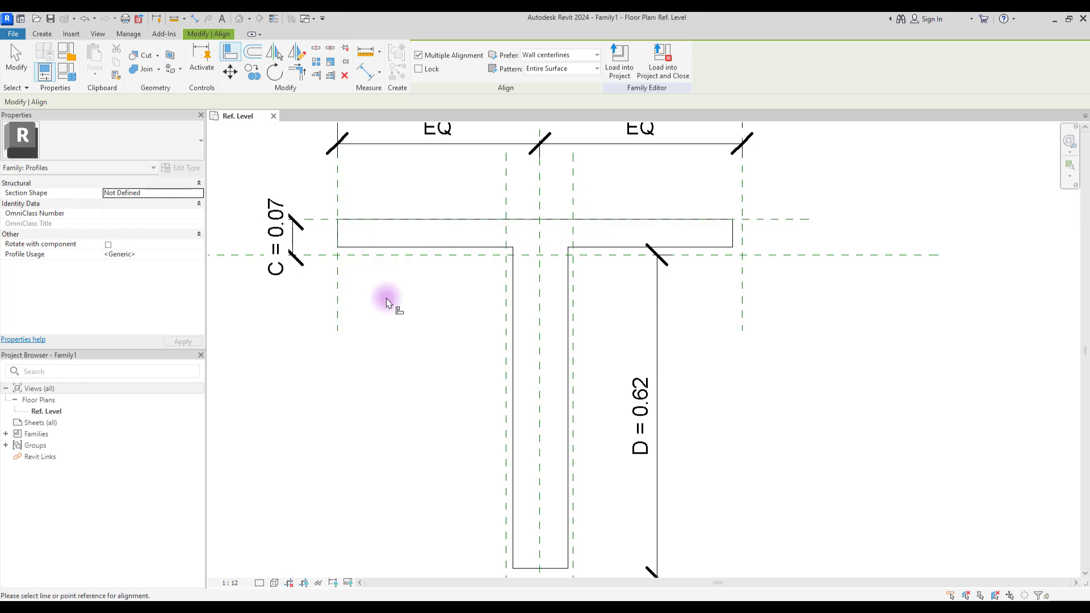
{"action": "left_click", "coordinate": [505, 292]}
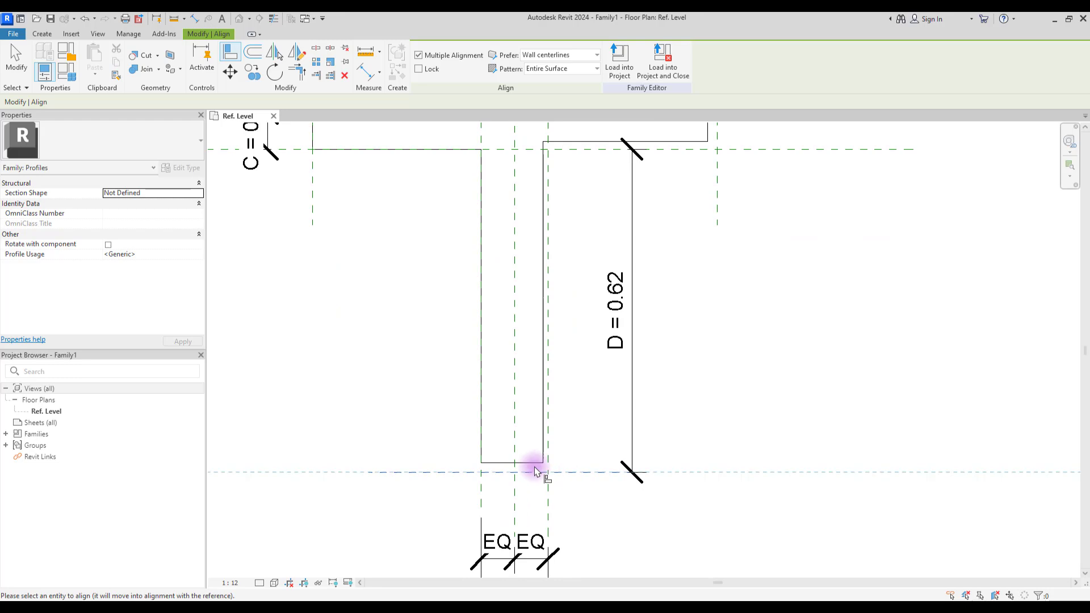
{"action": "left_click", "coordinate": [537, 471]}
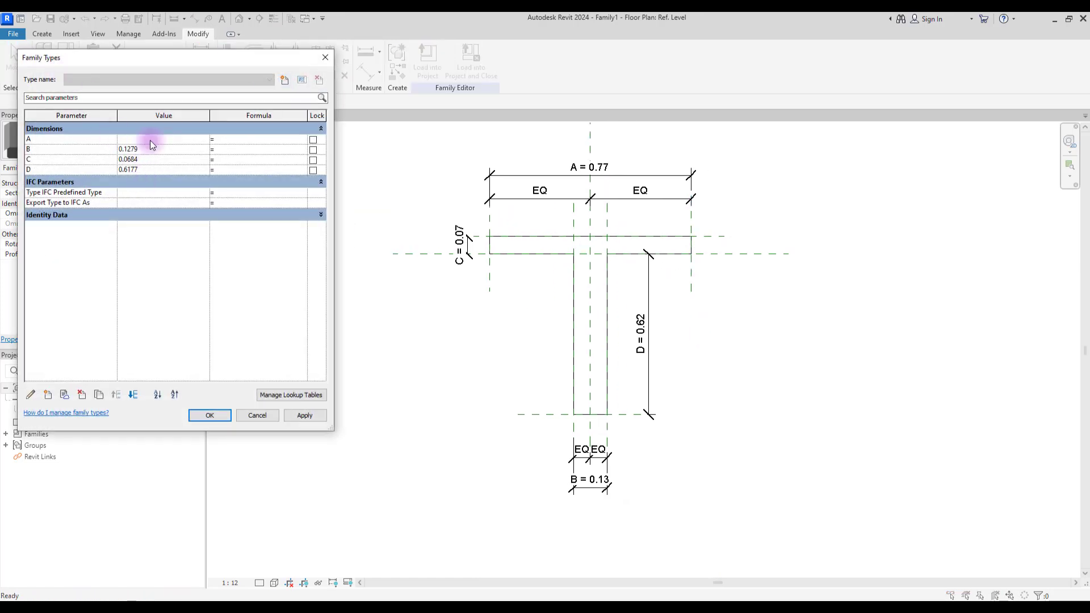
Set the family type values A 0.50, B 0.05, C 0.05, D 0.70 and confirm
{"action": "left_click", "coordinate": [304, 416]}
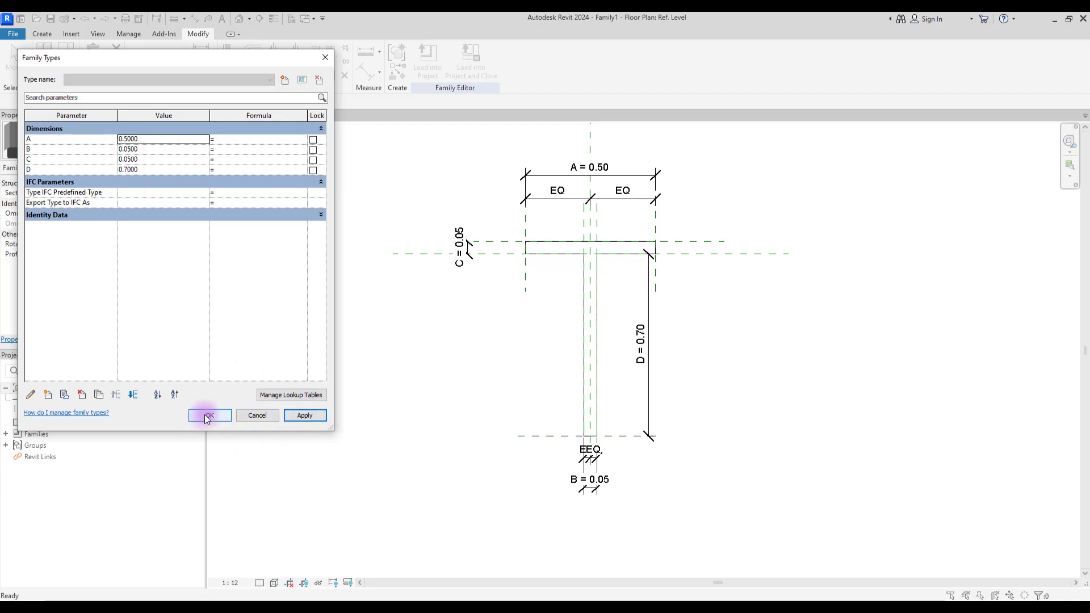
{"action": "left_click", "coordinate": [209, 415]}
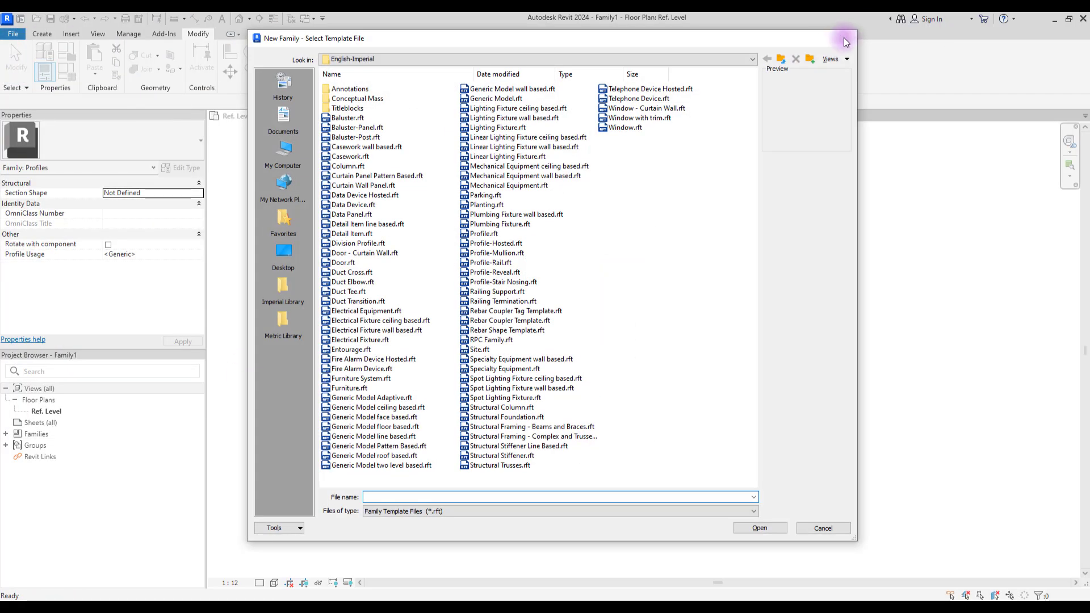
Load Family1 into Project1 and bring up the Architecture component placement options on L1
{"action": "left_click", "coordinate": [760, 528]}
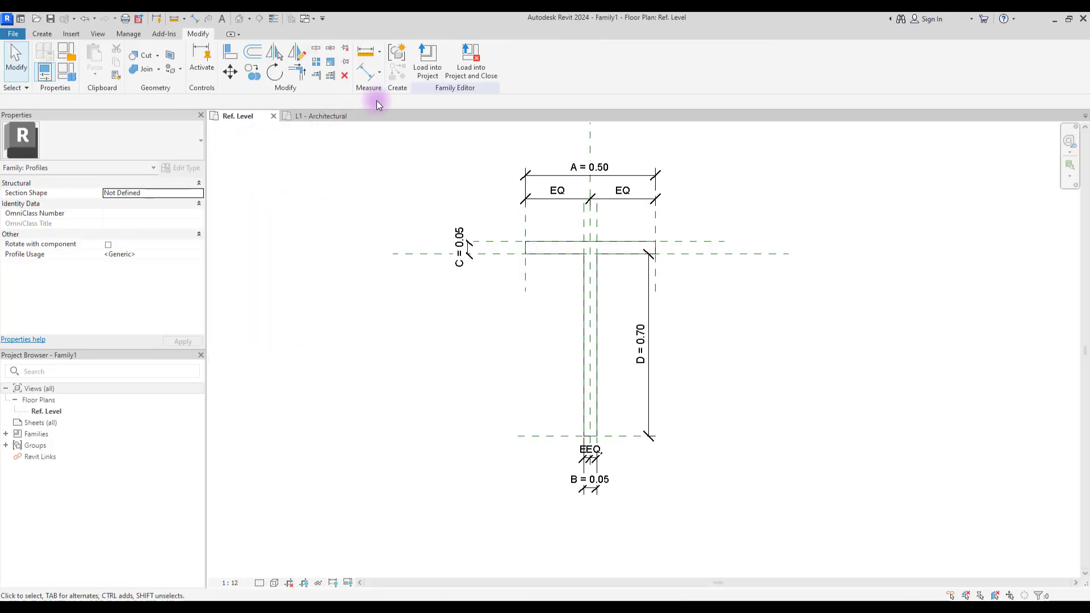
{"action": "left_click", "coordinate": [320, 116]}
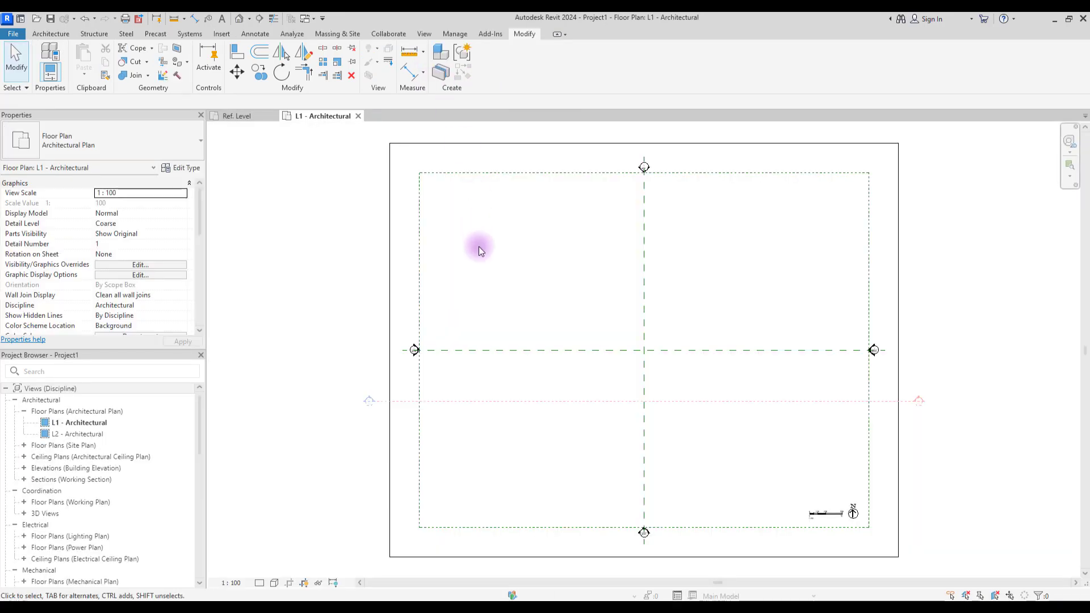
{"action": "left_click", "coordinate": [50, 33]}
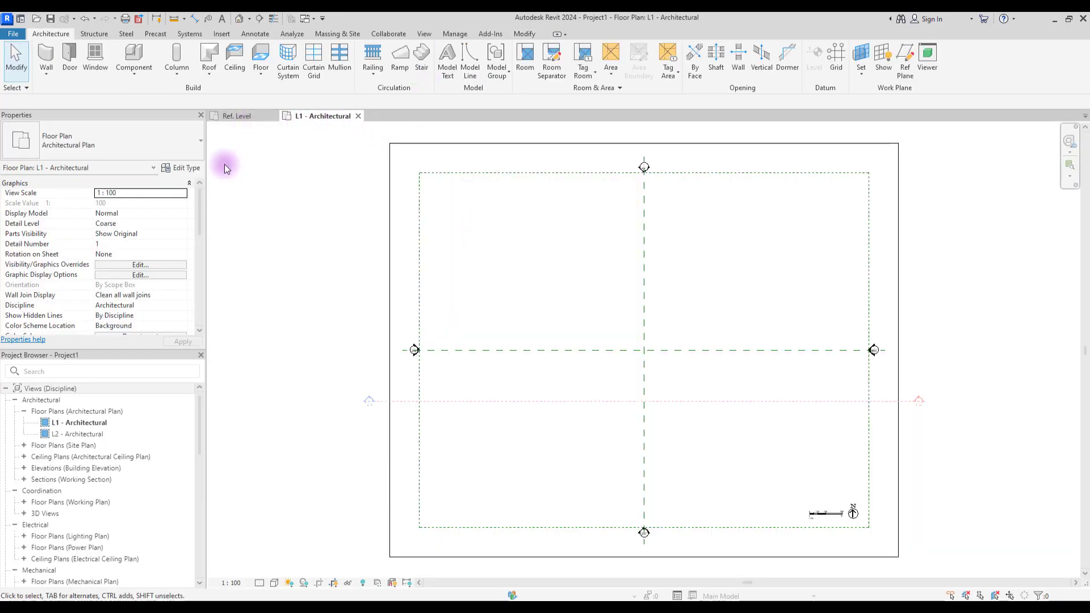
{"action": "mouse_move", "coordinate": [133, 56]}
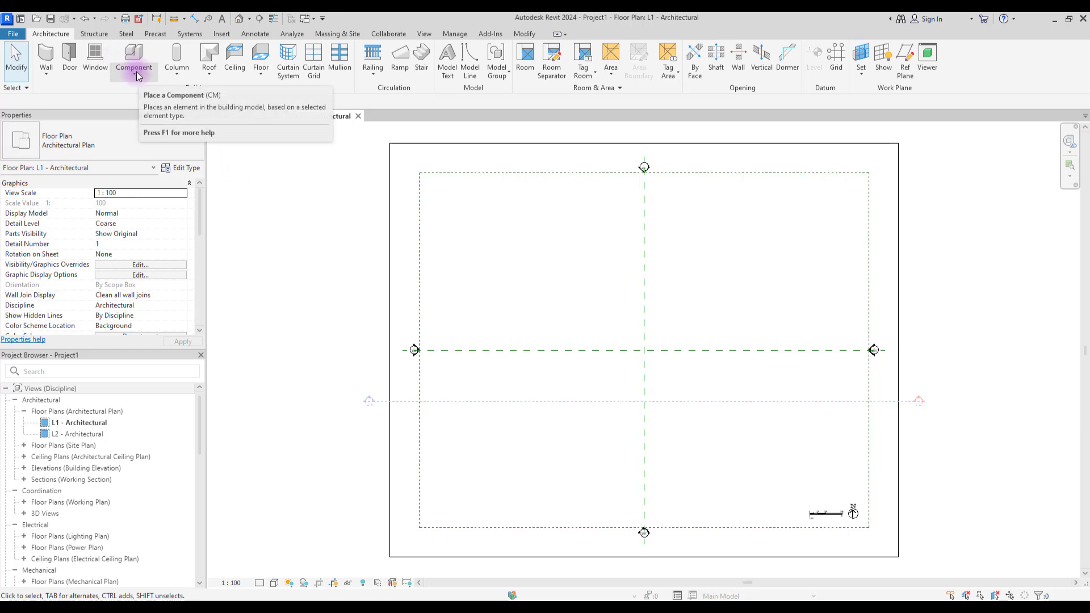
{"action": "left_click", "coordinate": [134, 58]}
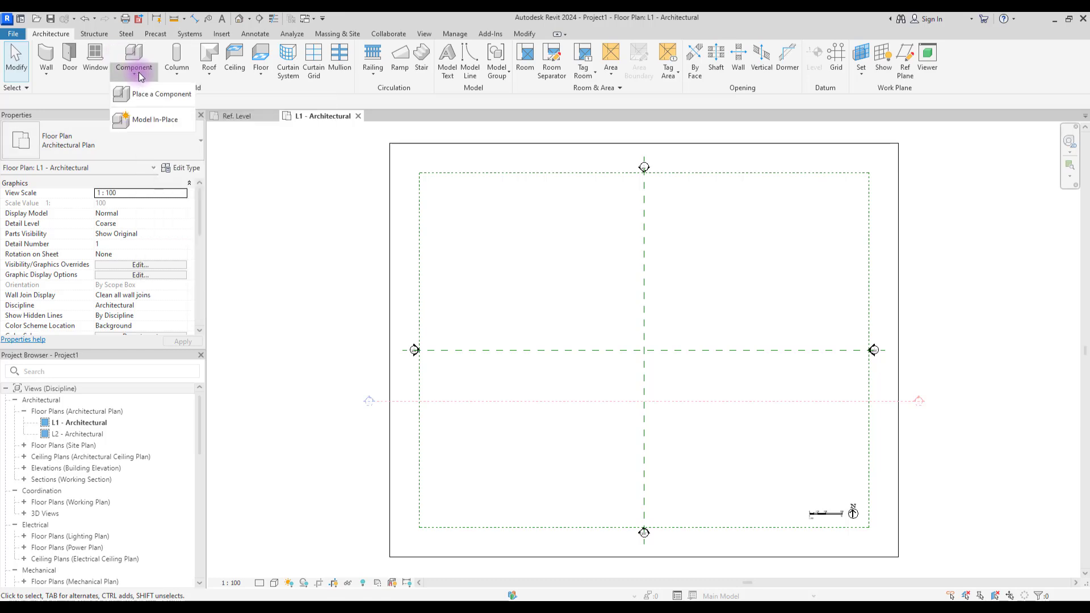
Model an in-place sweep: sketch its zigzag path, finish it, and choose Family1 as the profile
{"action": "left_click", "coordinate": [157, 119]}
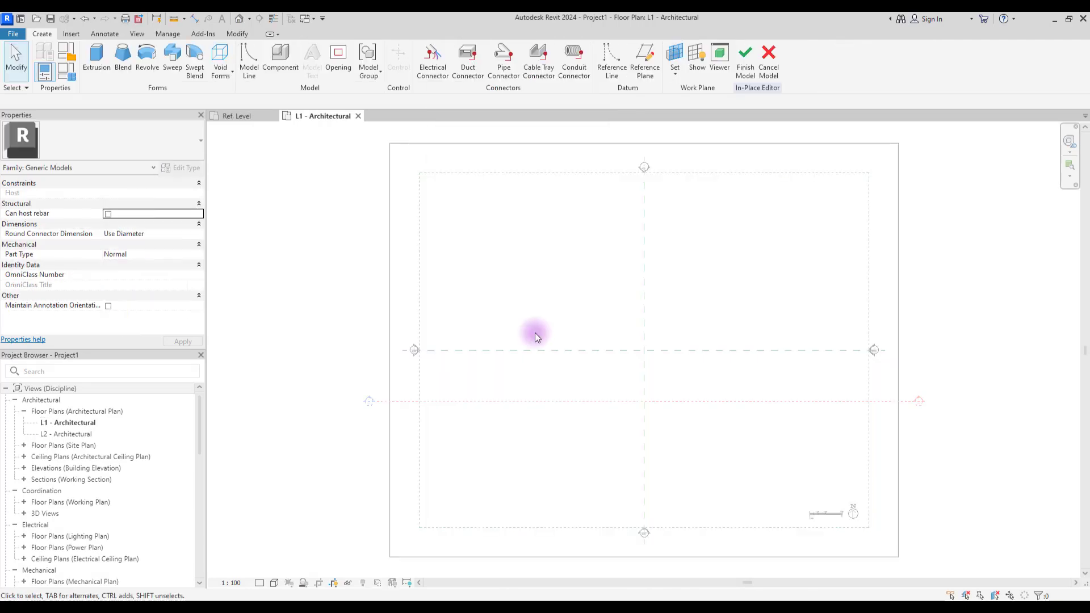
{"action": "left_click", "coordinate": [172, 59]}
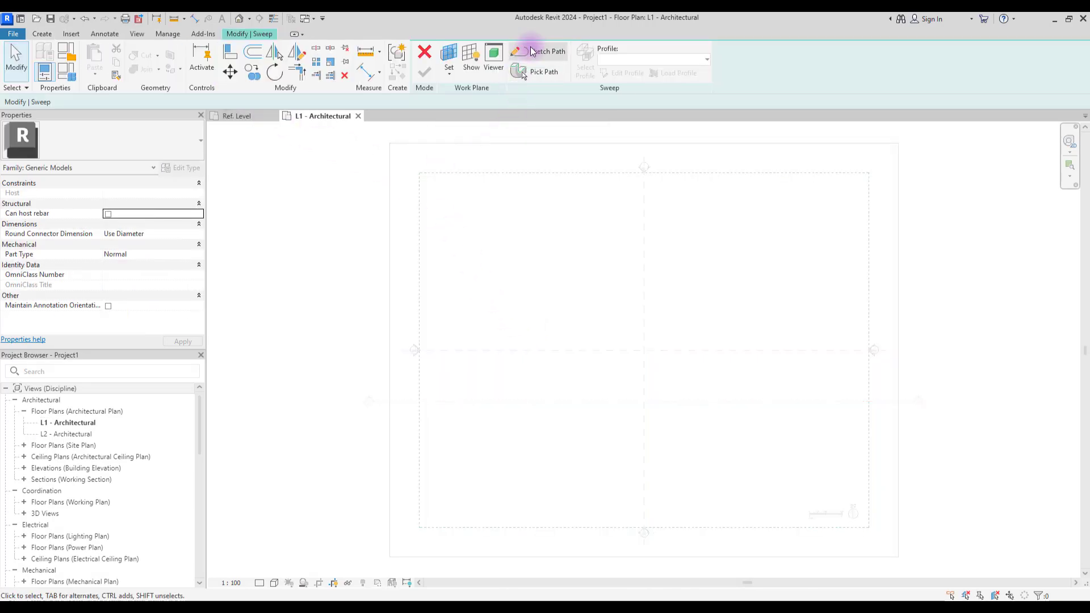
{"action": "left_click", "coordinate": [547, 51]}
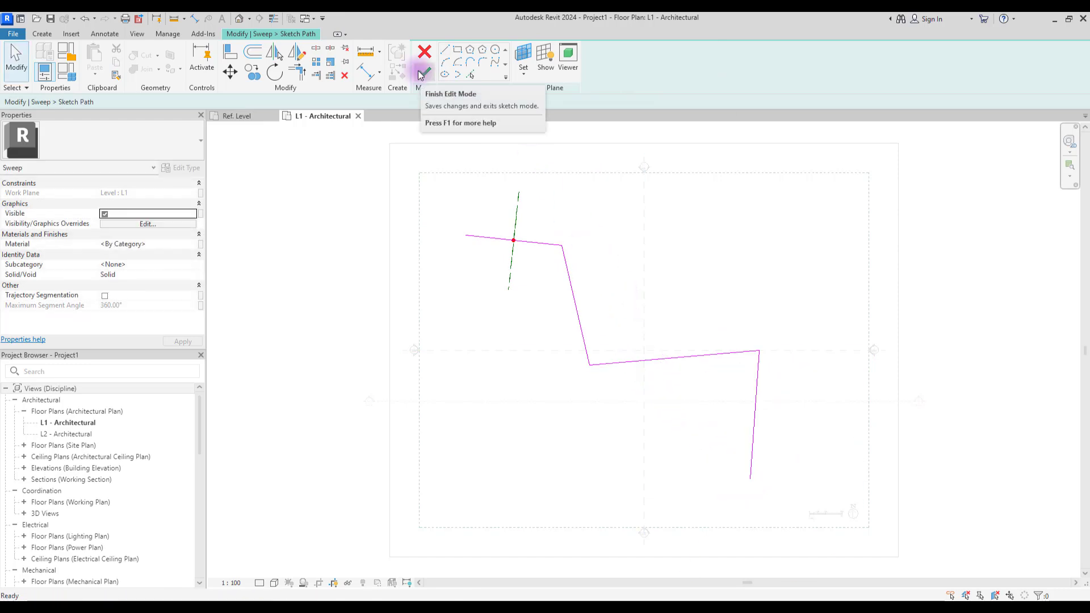
{"action": "left_click", "coordinate": [423, 70]}
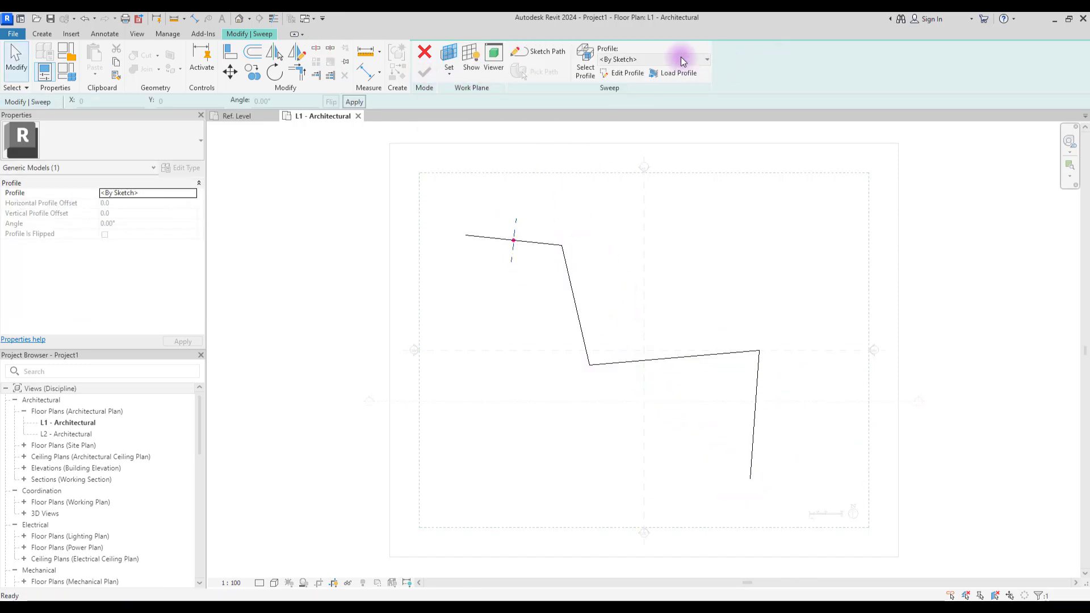
{"action": "left_click", "coordinate": [706, 59]}
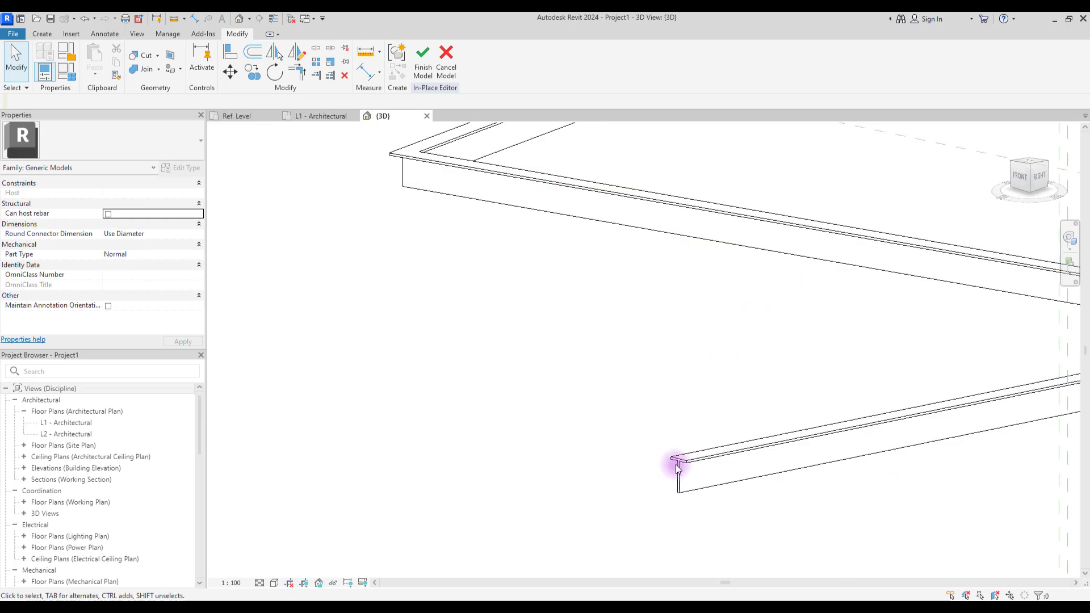
{"action": "mouse_move", "coordinate": [413, 222]}
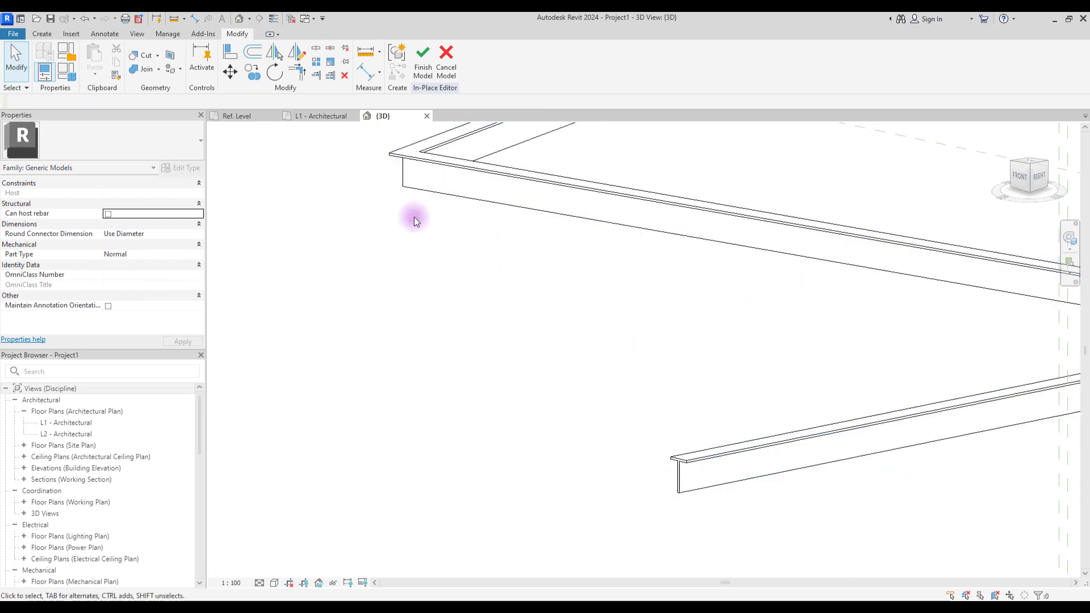
Finish the in-place model so the sweep becomes a generic model in the 3D view
{"action": "left_click", "coordinate": [445, 62]}
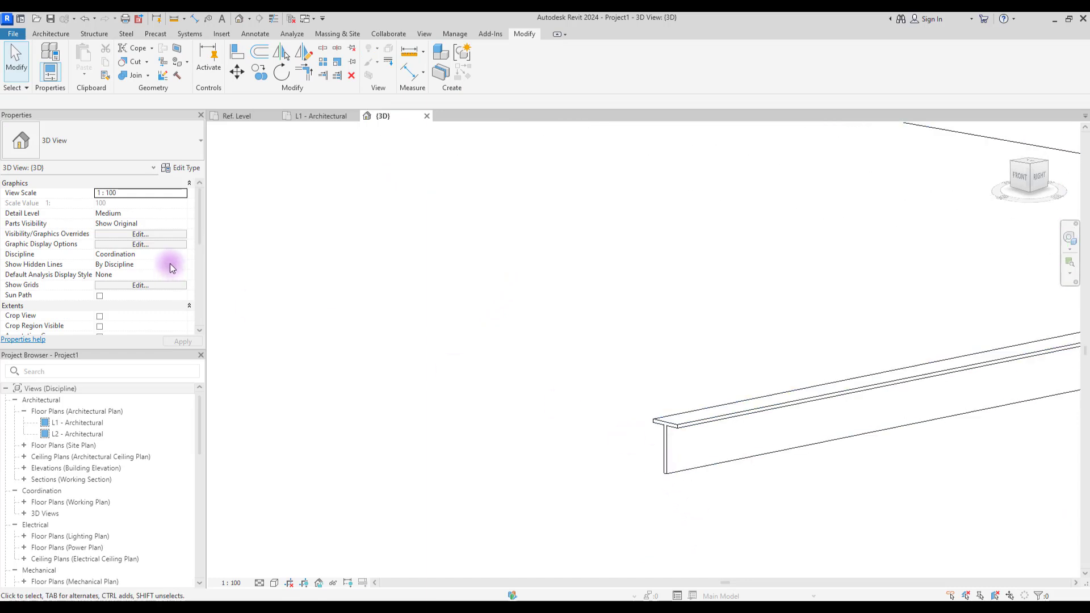
{"action": "mouse_move", "coordinate": [199, 414]}
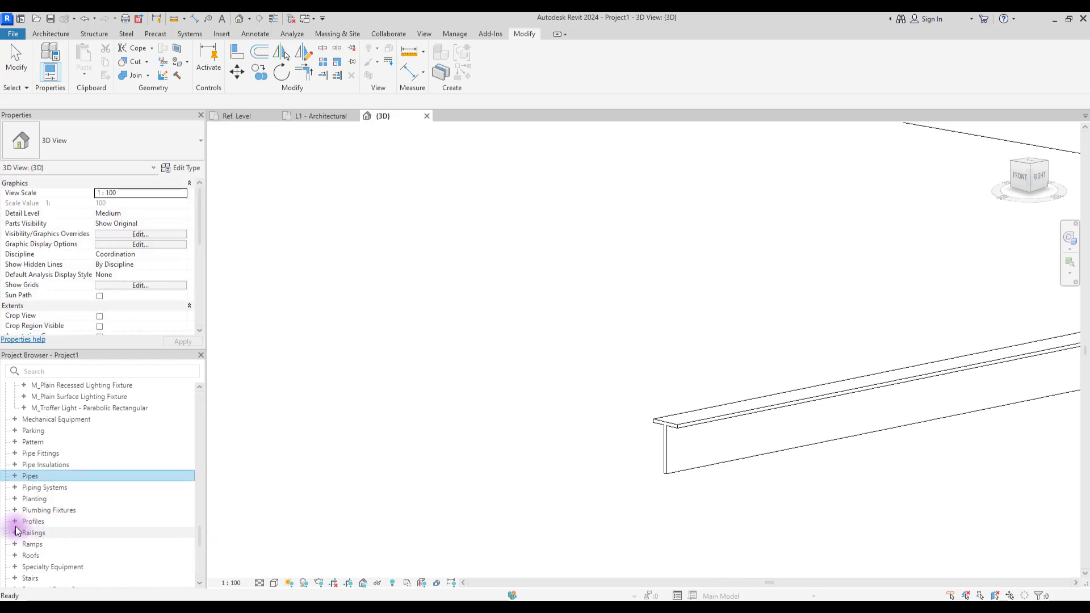
Set Family1's type properties to A 600, B 30, C 80, D 500 via the Project Browser and apply
{"action": "left_click", "coordinate": [23, 521]}
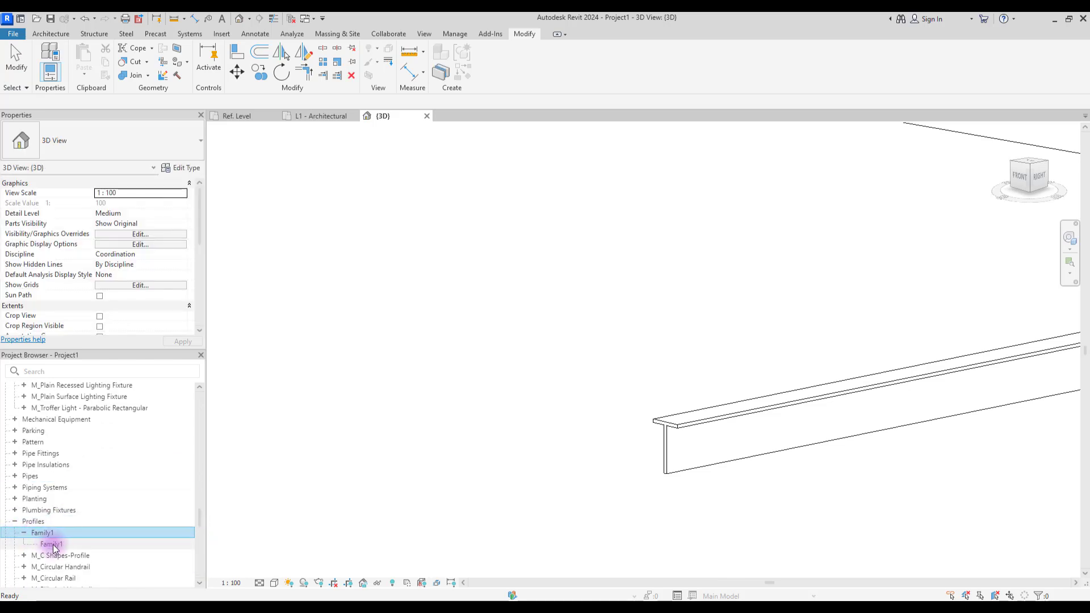
{"action": "left_click", "coordinate": [52, 544]}
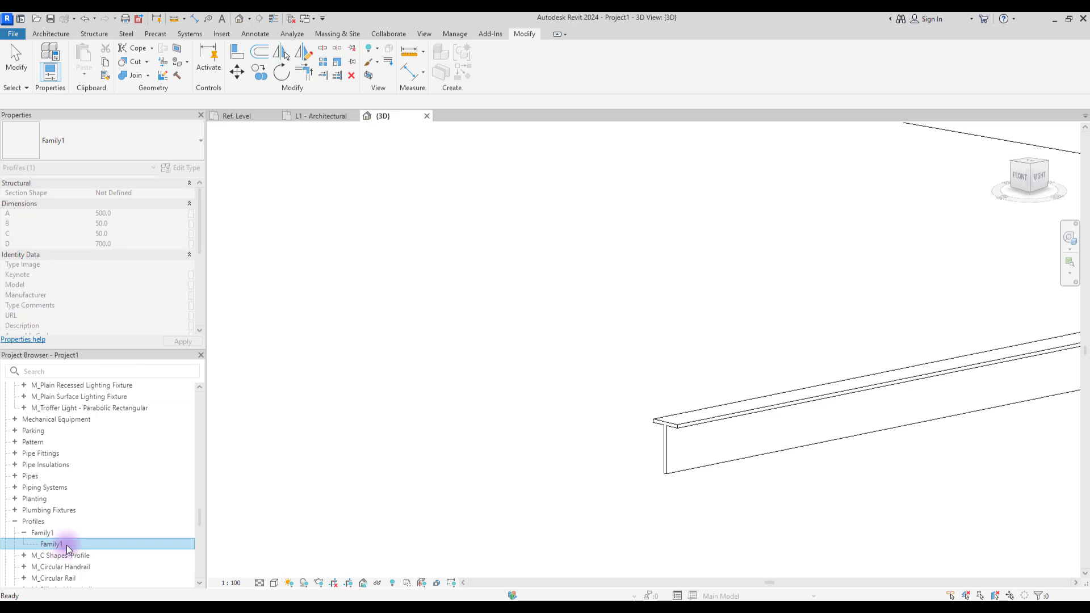
{"action": "right_click", "coordinate": [50, 544]}
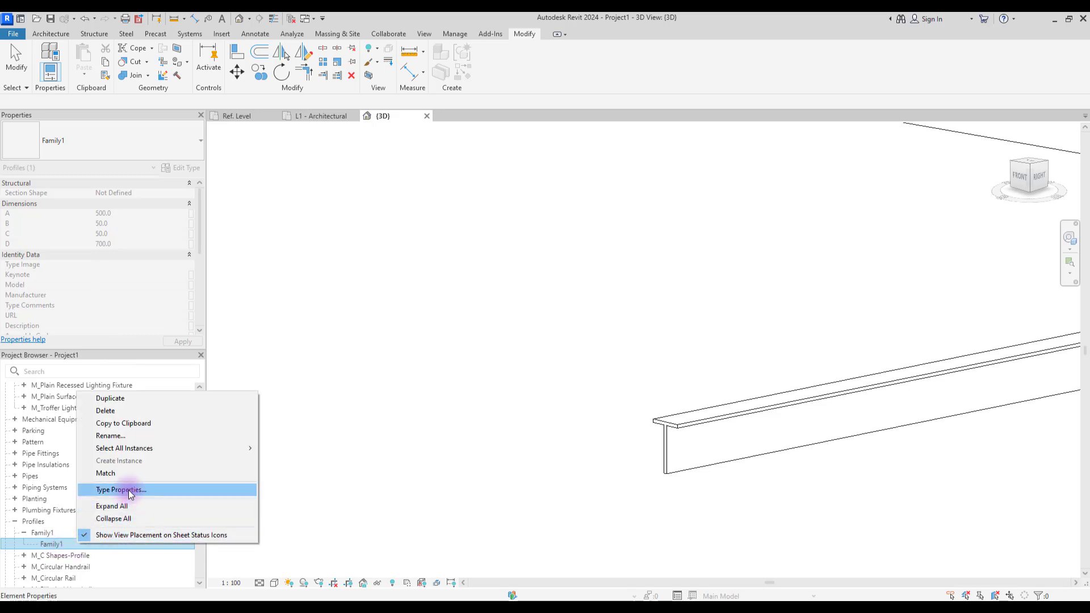
{"action": "left_click", "coordinate": [122, 489]}
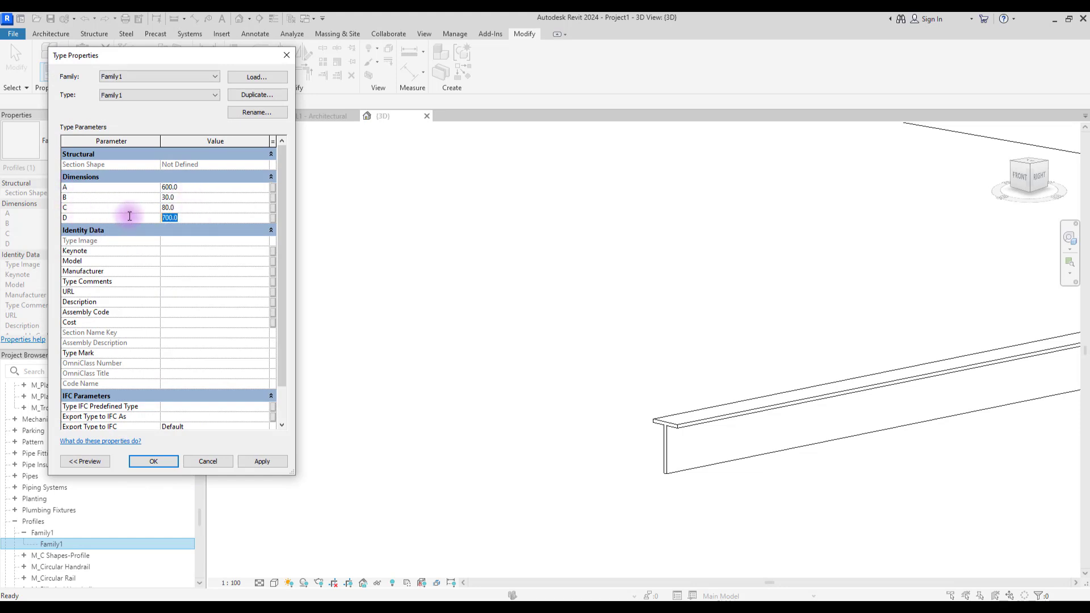
{"action": "left_click", "coordinate": [263, 461]}
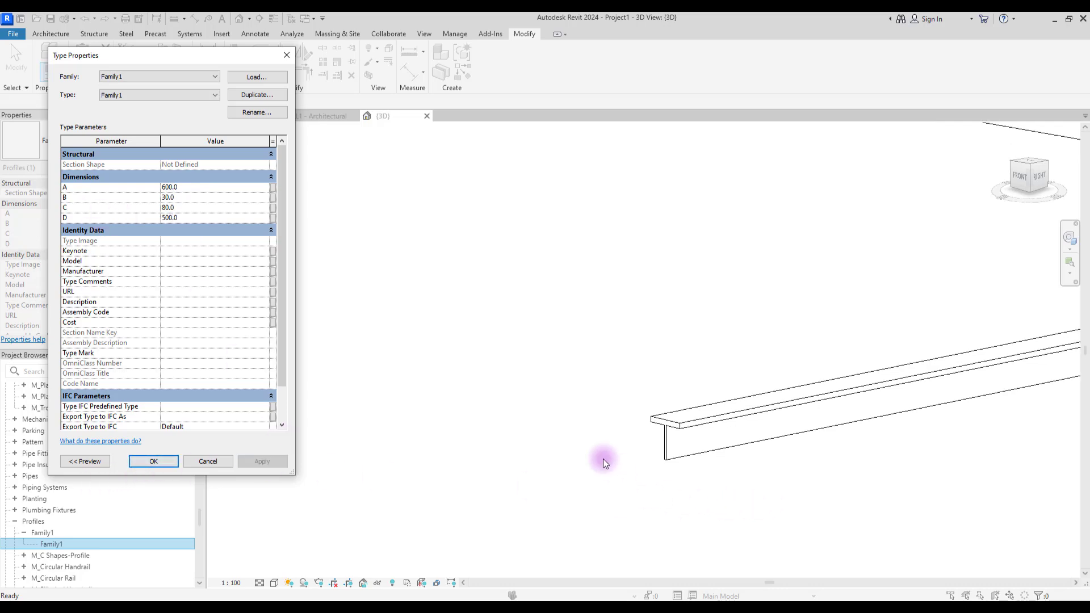
{"action": "left_click", "coordinate": [153, 461]}
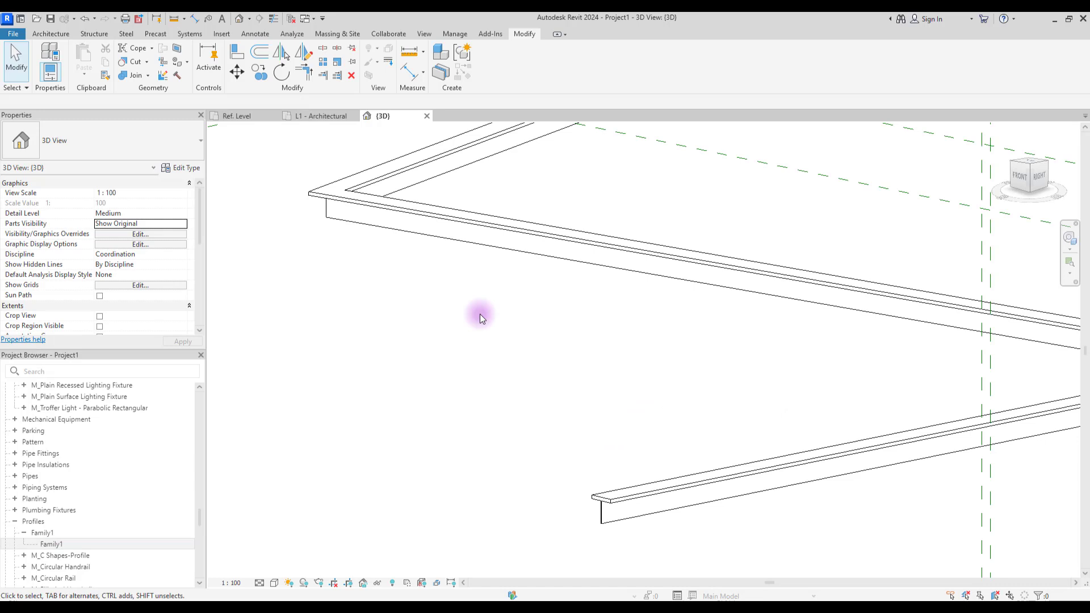
{"action": "mouse_move", "coordinate": [520, 367]}
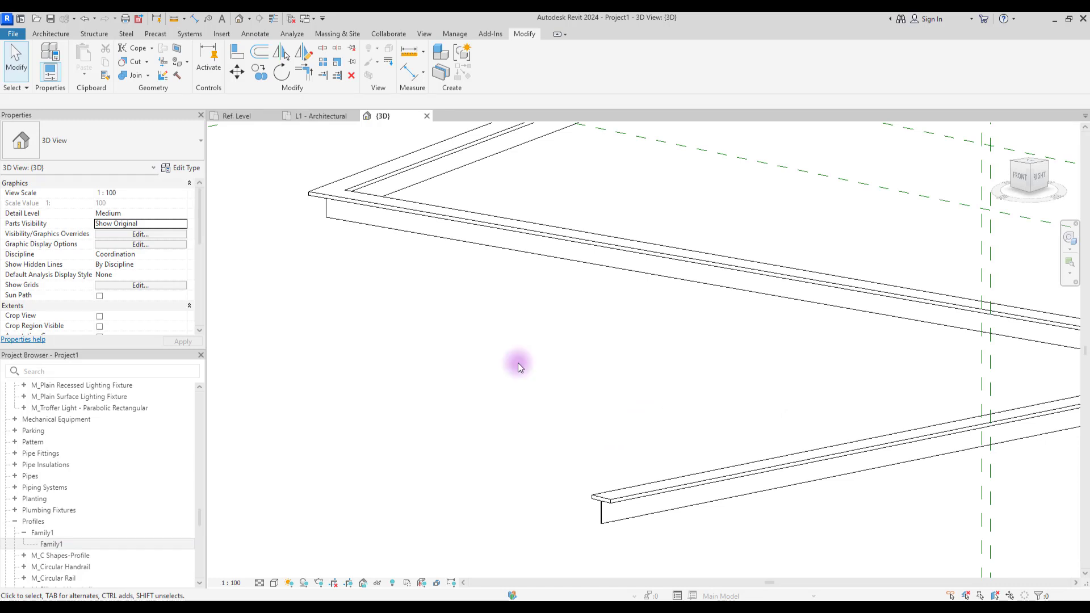